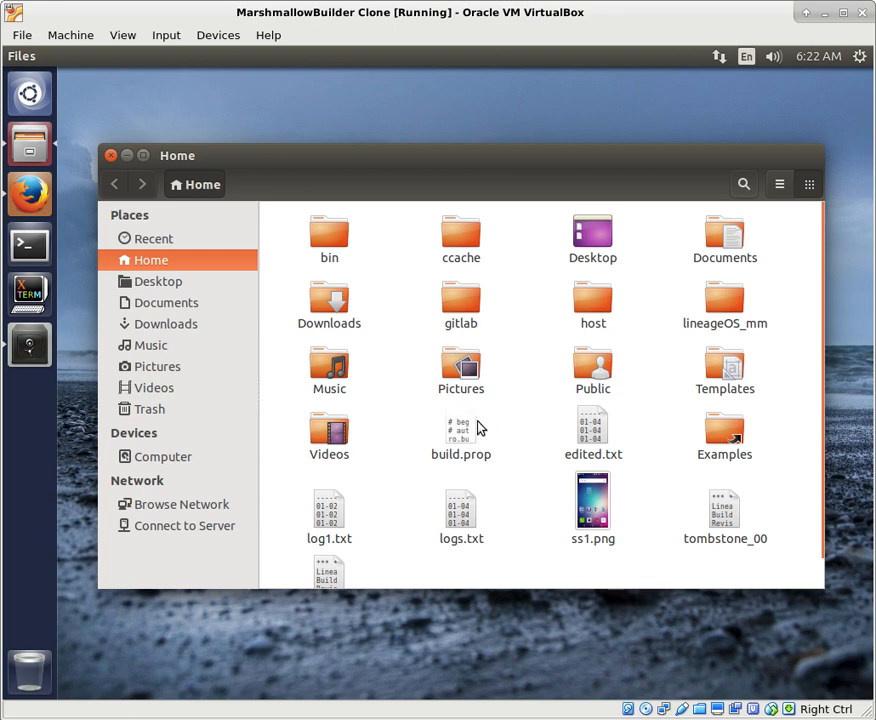
{"action": "mouse_move", "coordinate": [516, 430]}
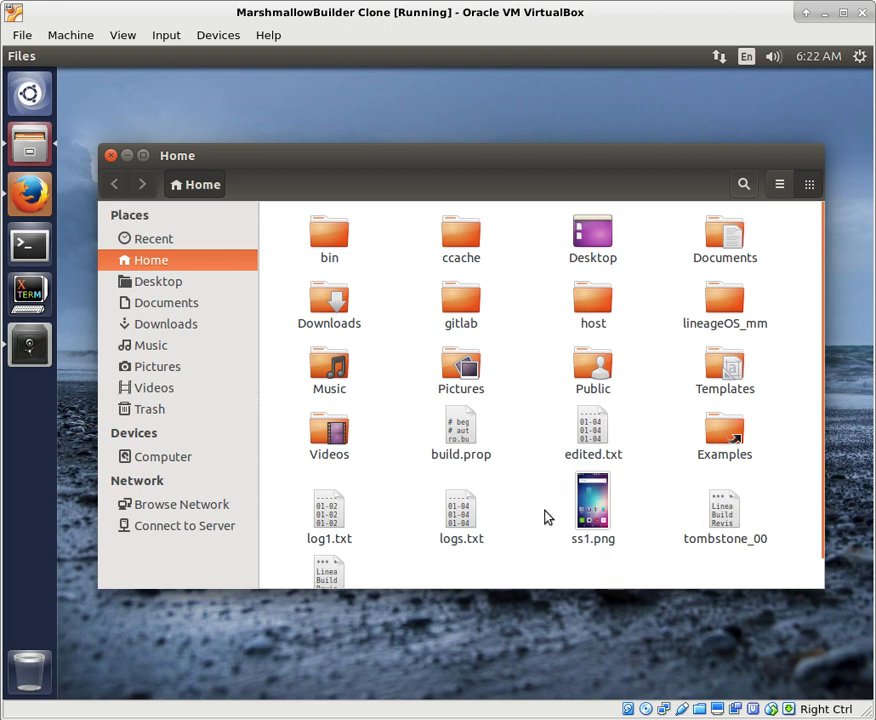
{"action": "mouse_move", "coordinate": [520, 380]}
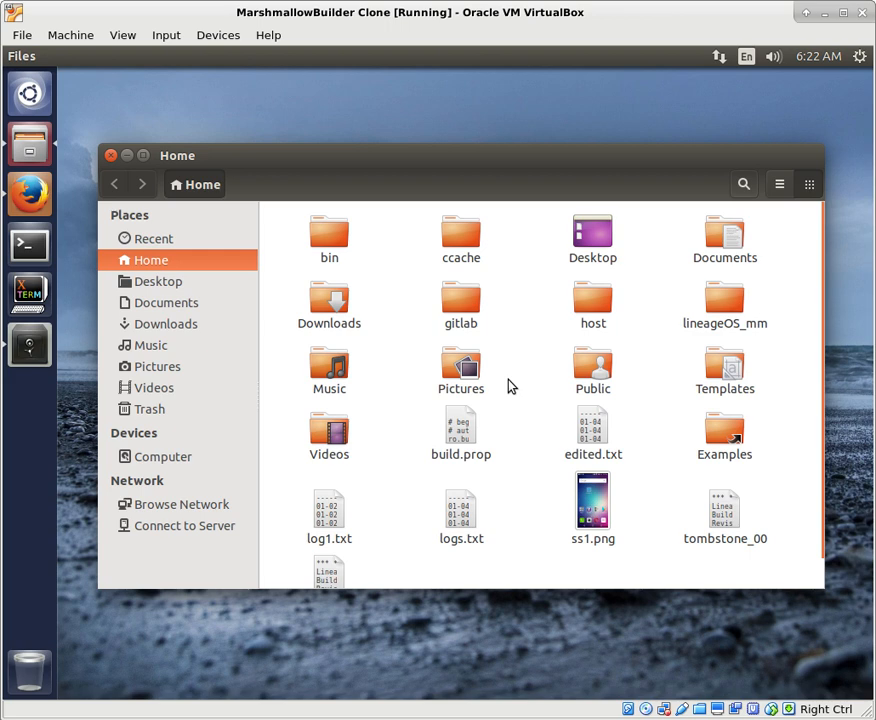
{"action": "mouse_move", "coordinate": [516, 344]}
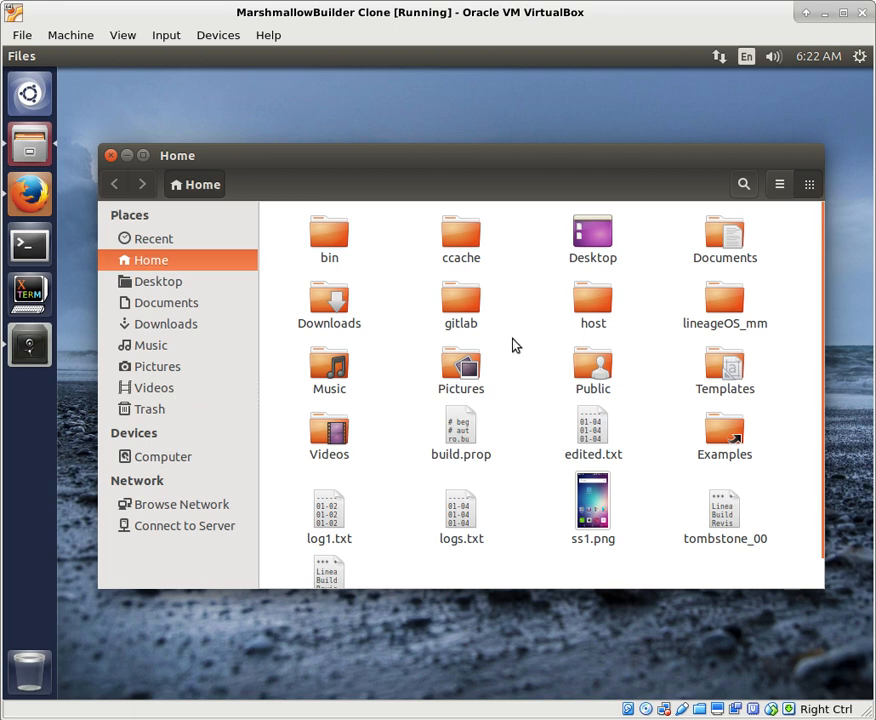
{"action": "mouse_move", "coordinate": [548, 314]}
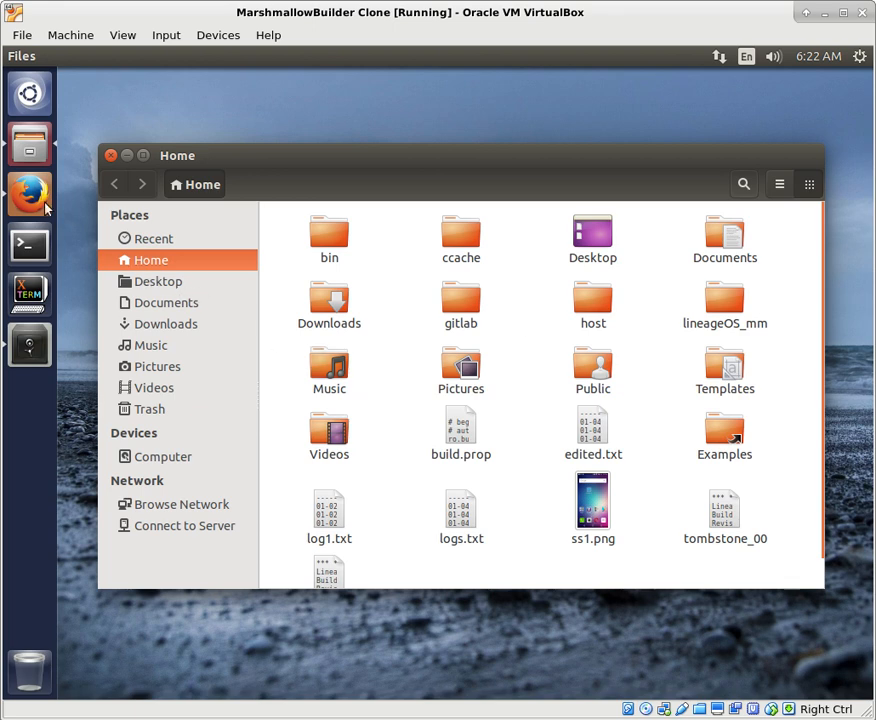
Bring the GSMArena BLU Life One X2 full specifications page to the front.
{"action": "left_click", "coordinate": [28, 194]}
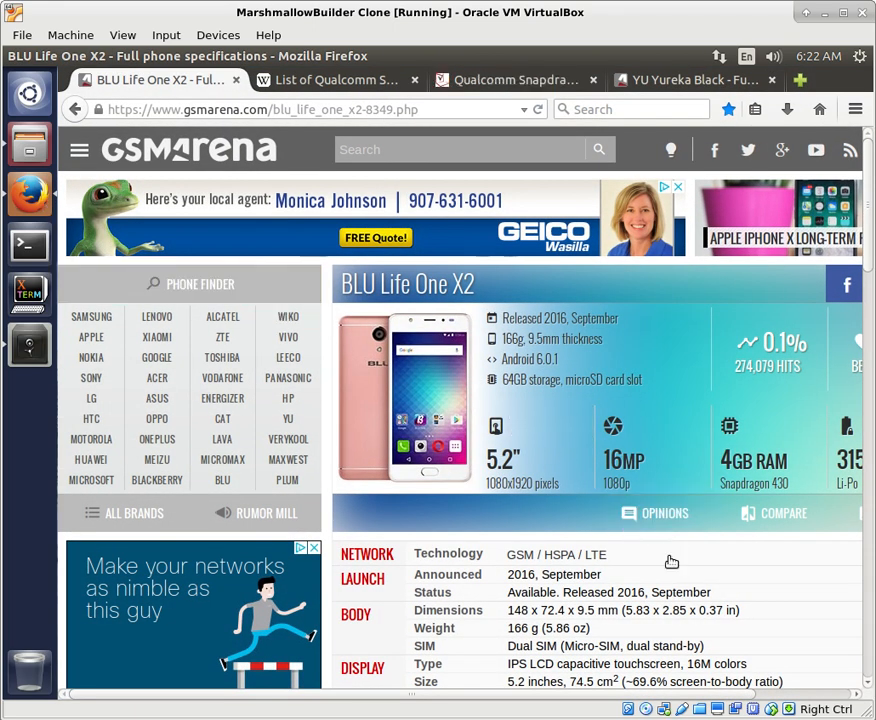
{"action": "mouse_move", "coordinate": [544, 524]}
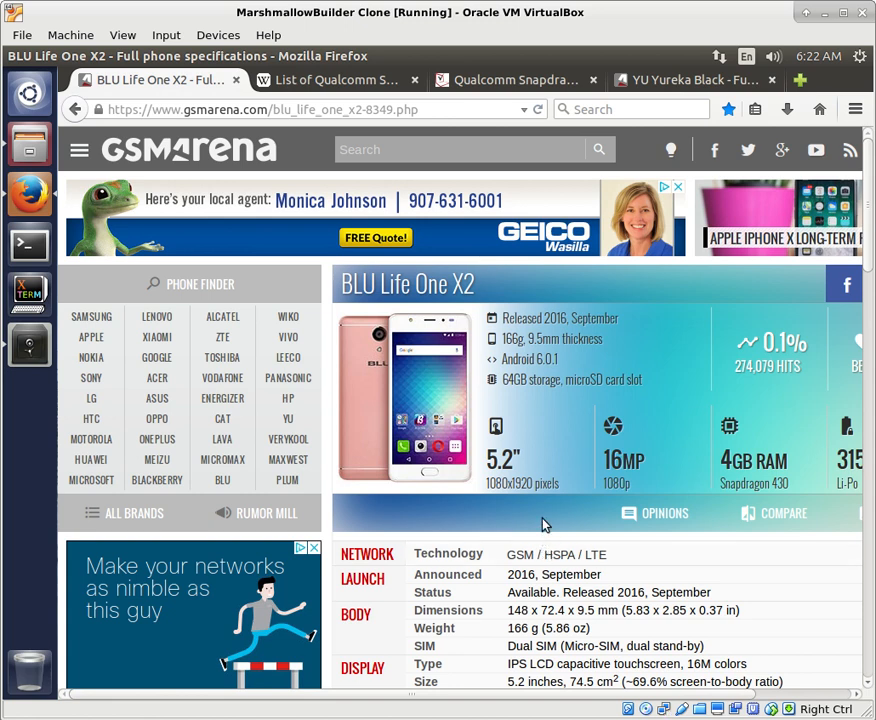
{"action": "mouse_move", "coordinate": [348, 340]}
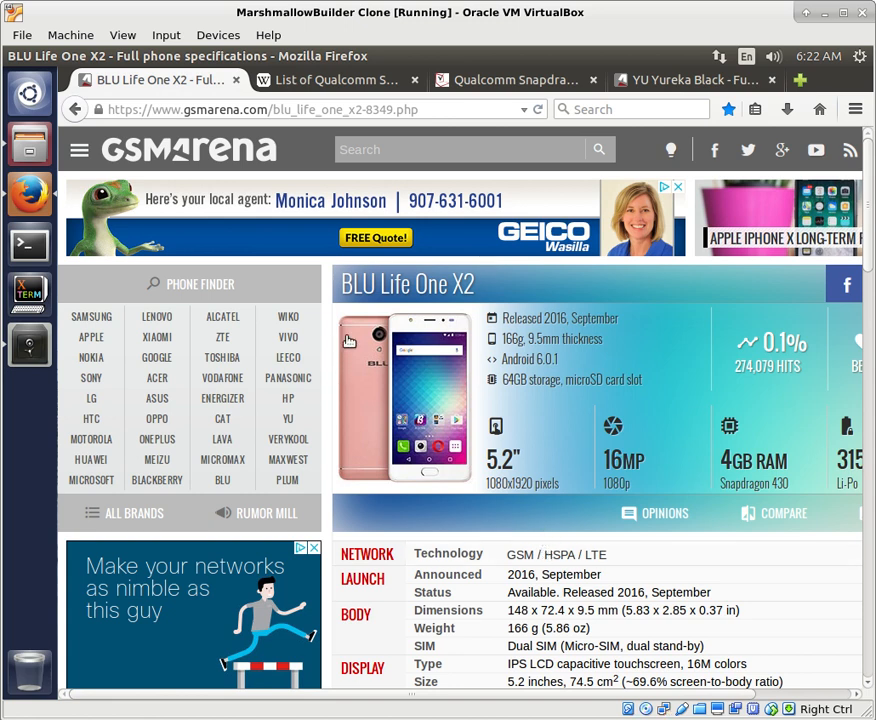
{"action": "mouse_move", "coordinate": [420, 308]}
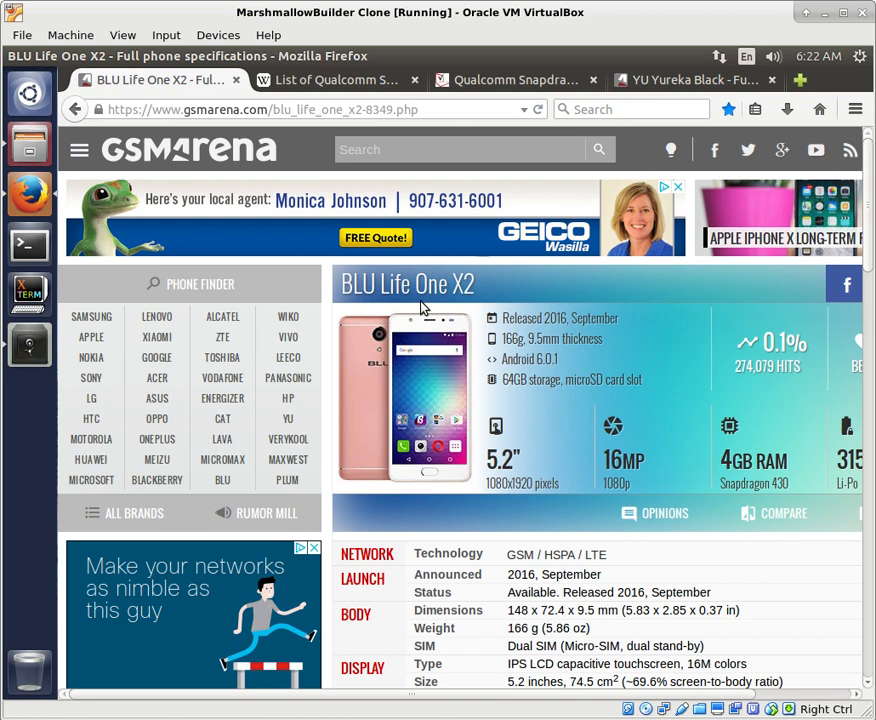
{"action": "mouse_move", "coordinate": [400, 348]}
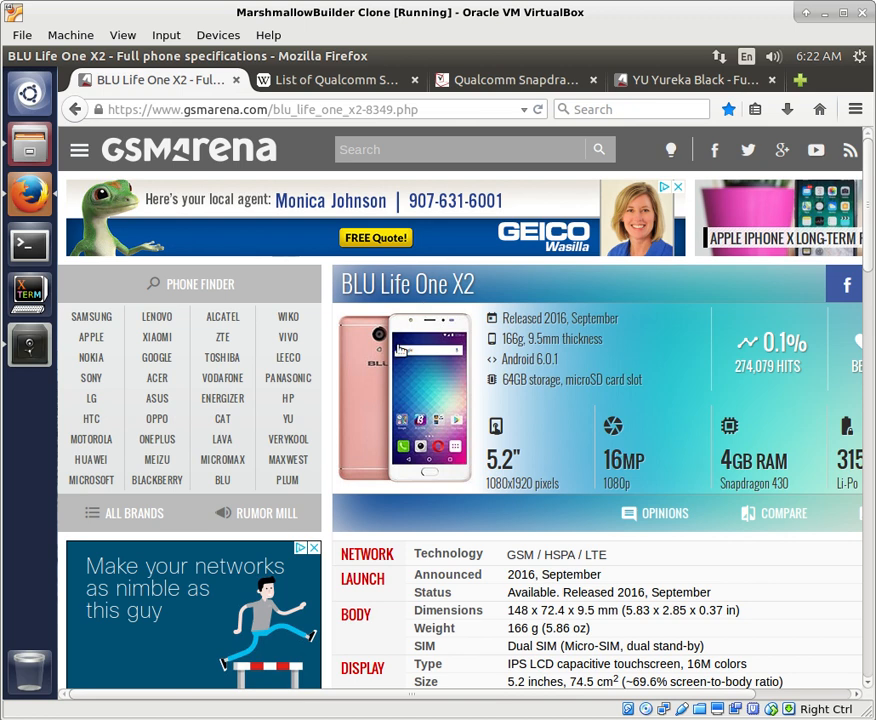
{"action": "mouse_move", "coordinate": [568, 528]}
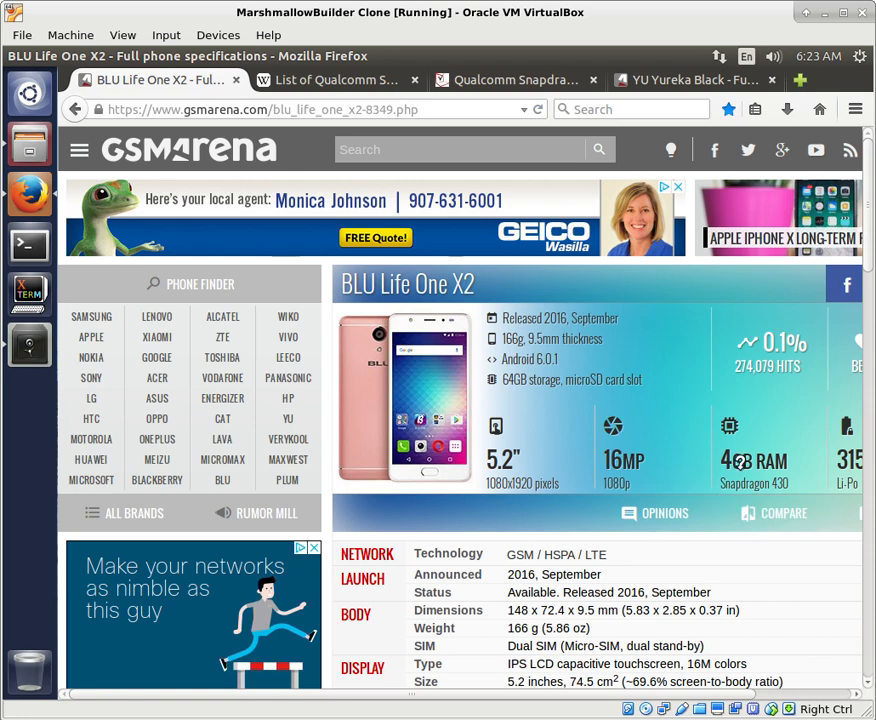
Show the Platform rows: Snapdragon 430 chipset, octa-core Cortex-A53 CPU, Adreno 505 GPU.
{"action": "scroll", "scroll_direction": "down", "scroll_amount": 3}
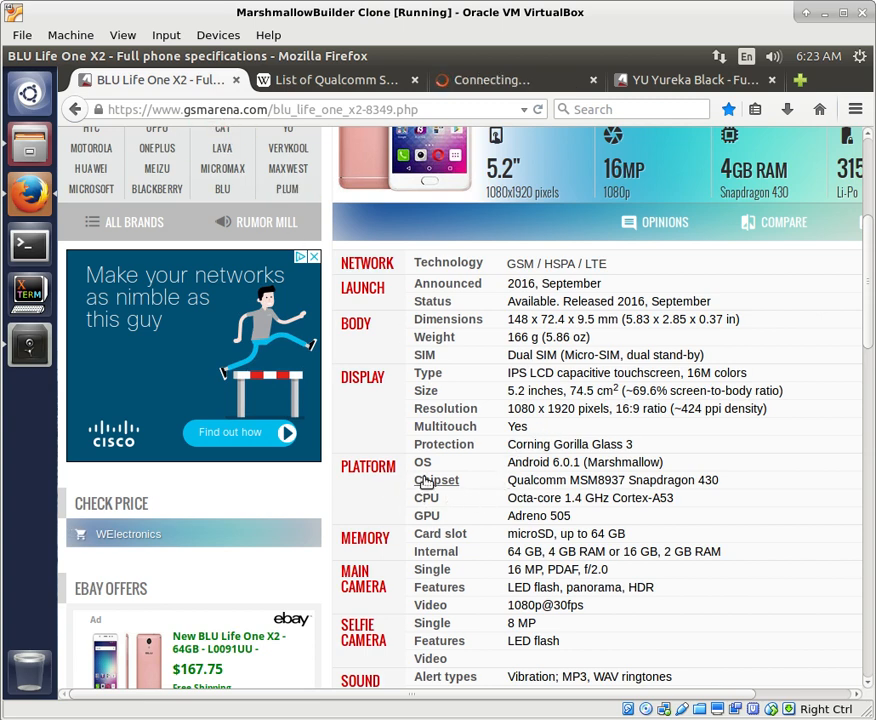
{"action": "mouse_move", "coordinate": [436, 480]}
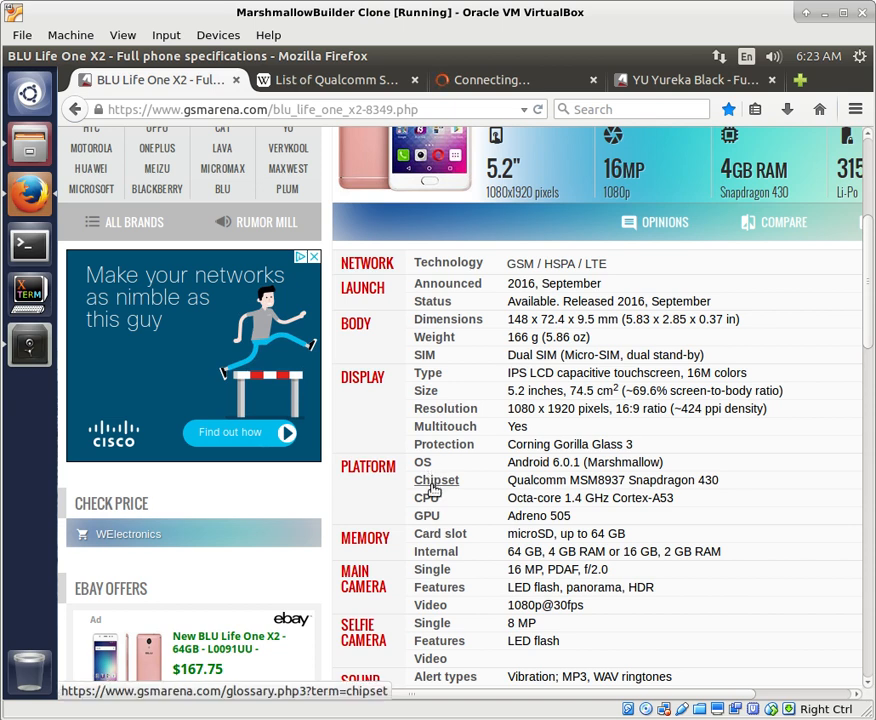
{"action": "left_click", "coordinate": [436, 480]}
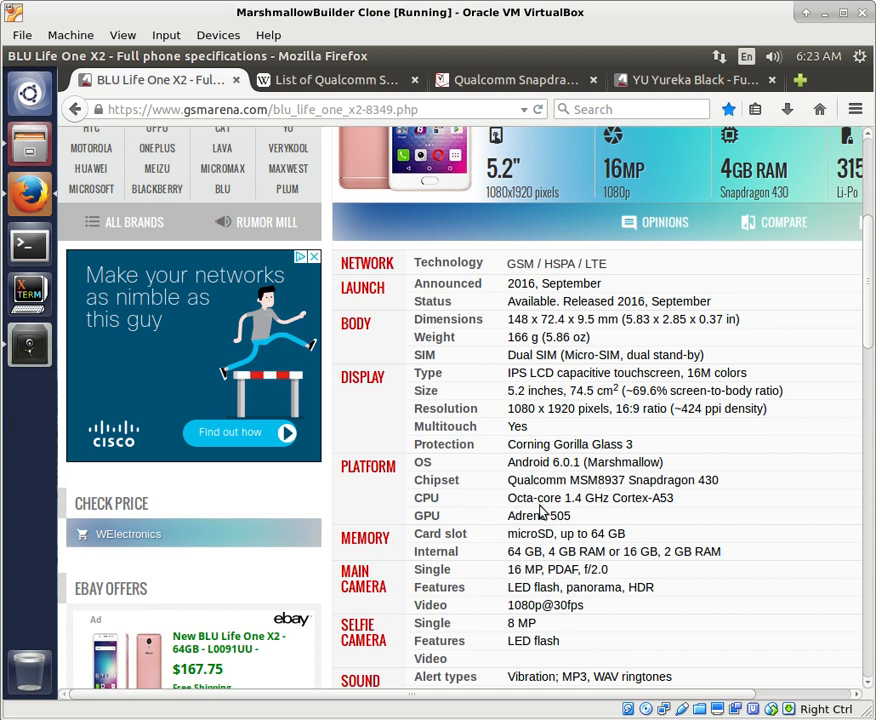
{"action": "mouse_move", "coordinate": [696, 514]}
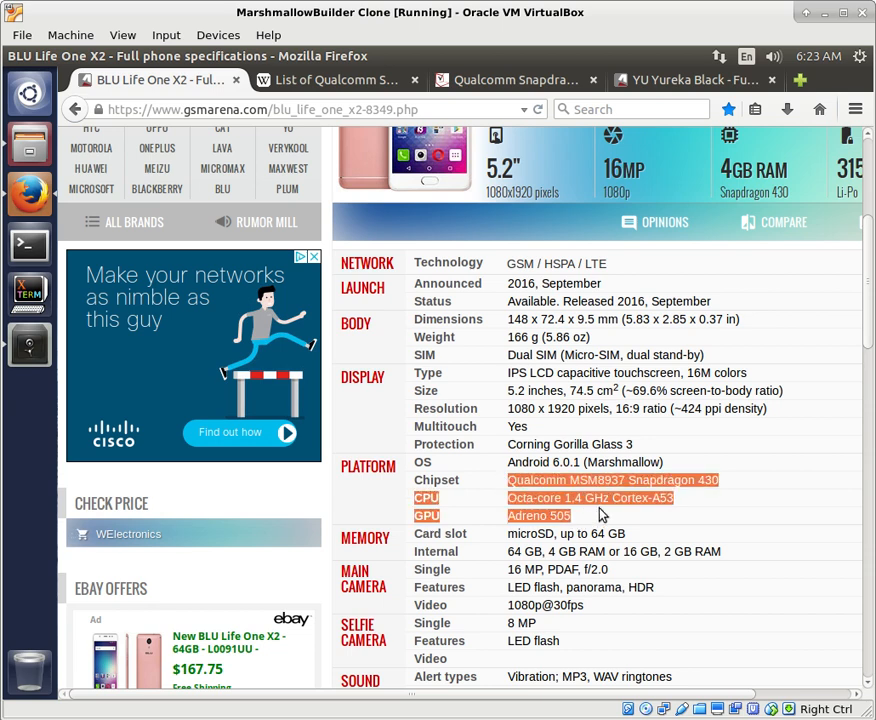
{"action": "mouse_move", "coordinate": [564, 556]}
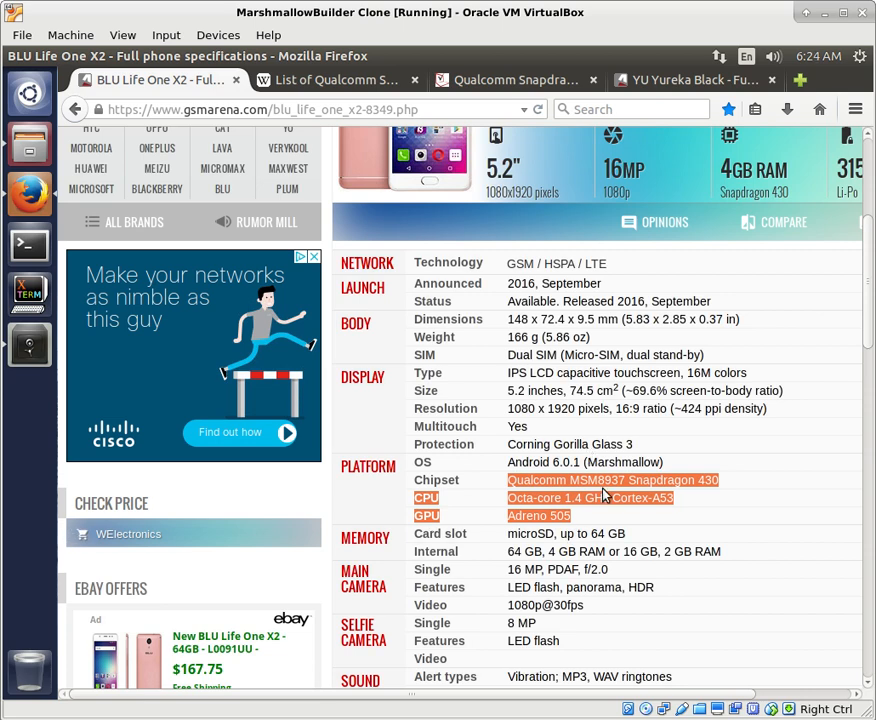
{"action": "left_click", "coordinate": [690, 80]}
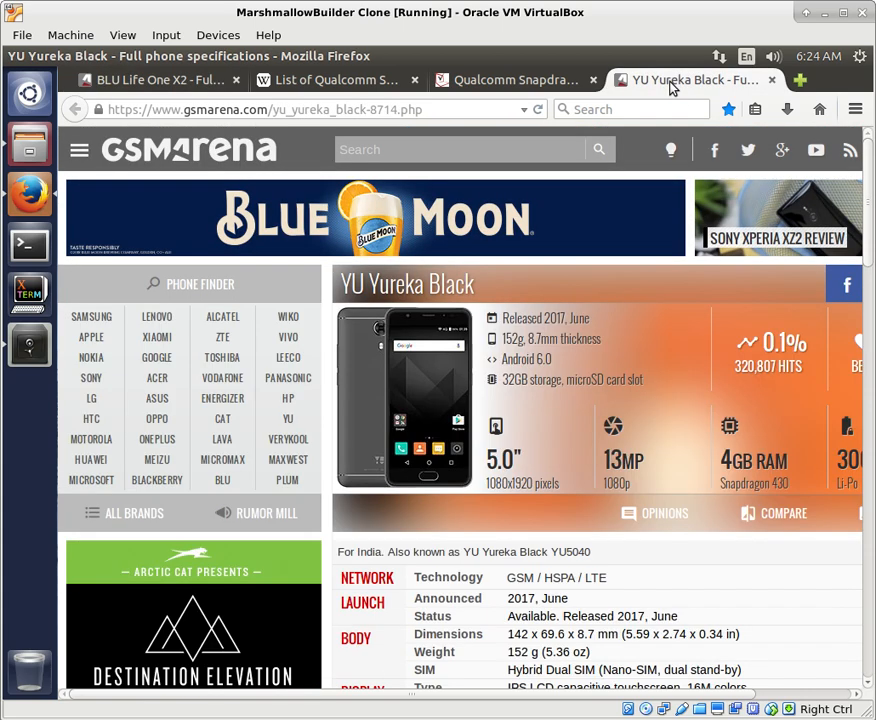
{"action": "mouse_move", "coordinate": [676, 340]}
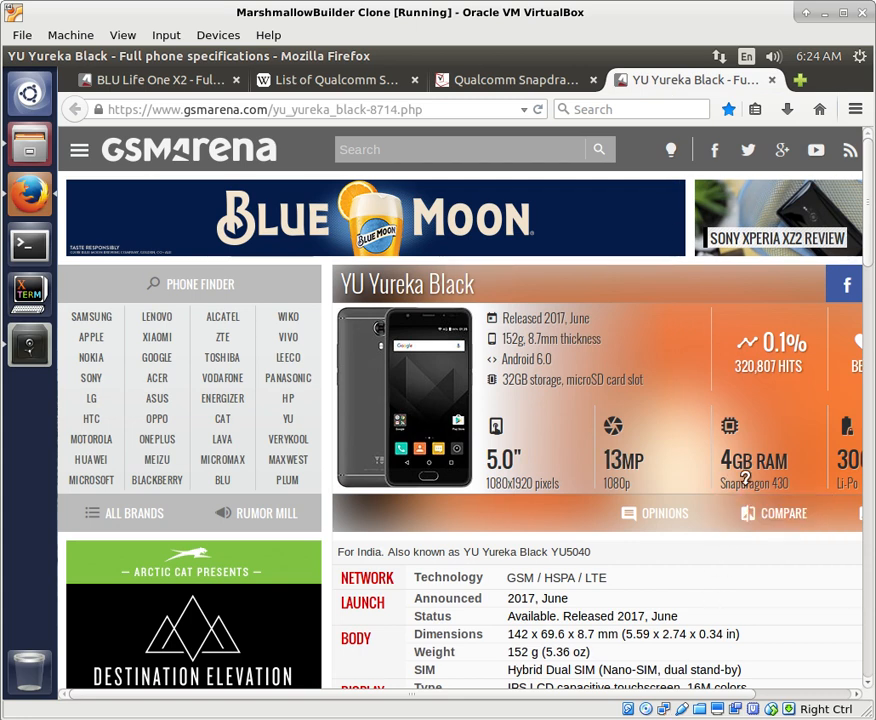
{"action": "scroll", "scroll_direction": "down", "scroll_amount": 3}
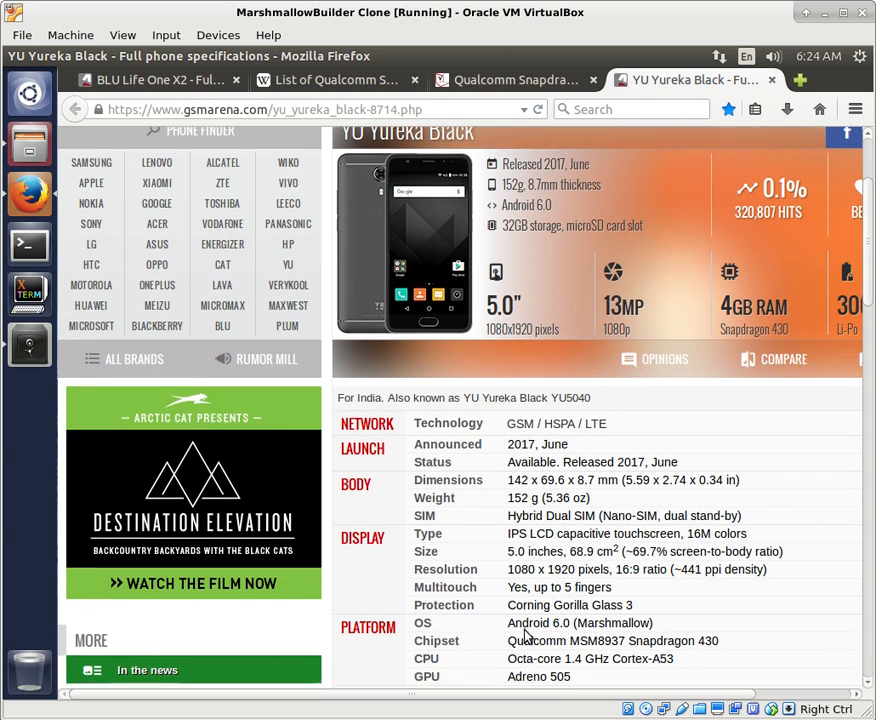
{"action": "scroll", "scroll_direction": "down", "scroll_amount": 3}
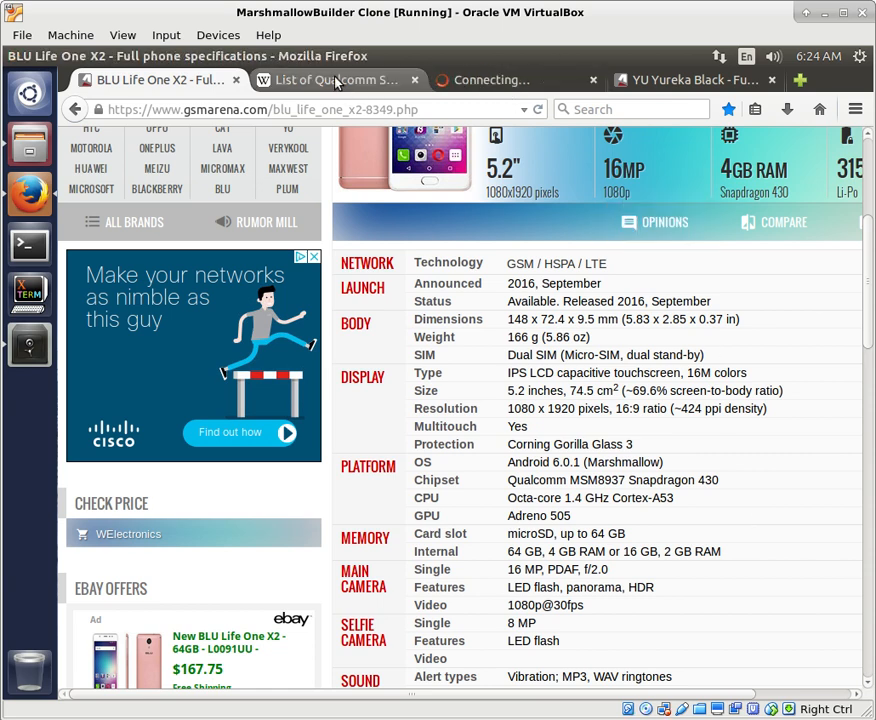
Find the Snapdragon 430 row in Wikipedia's chip list and select the MSM8937 model name.
{"action": "left_click", "coordinate": [336, 80]}
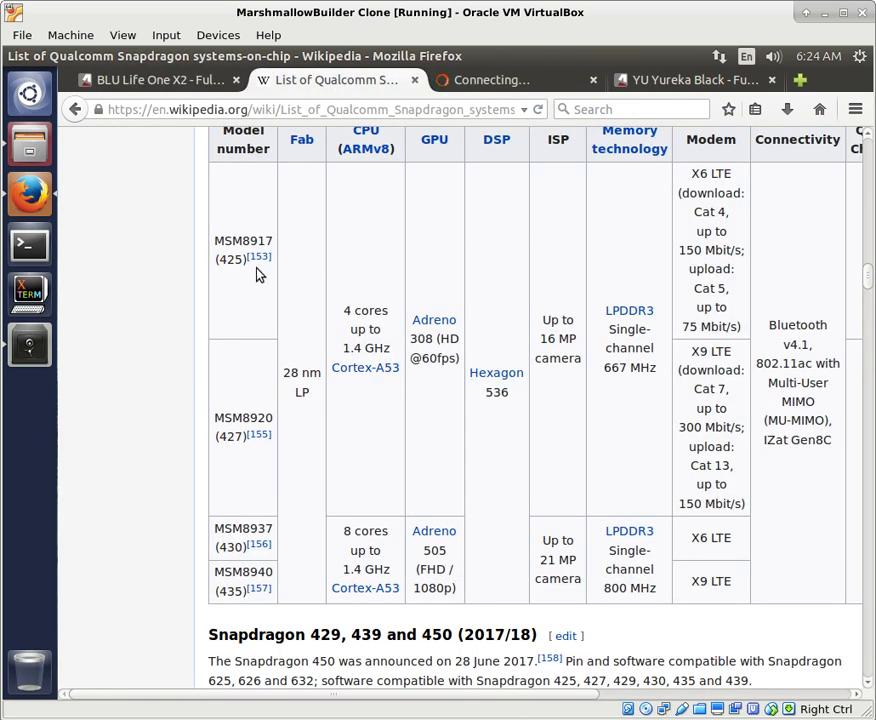
{"action": "mouse_move", "coordinate": [316, 138]}
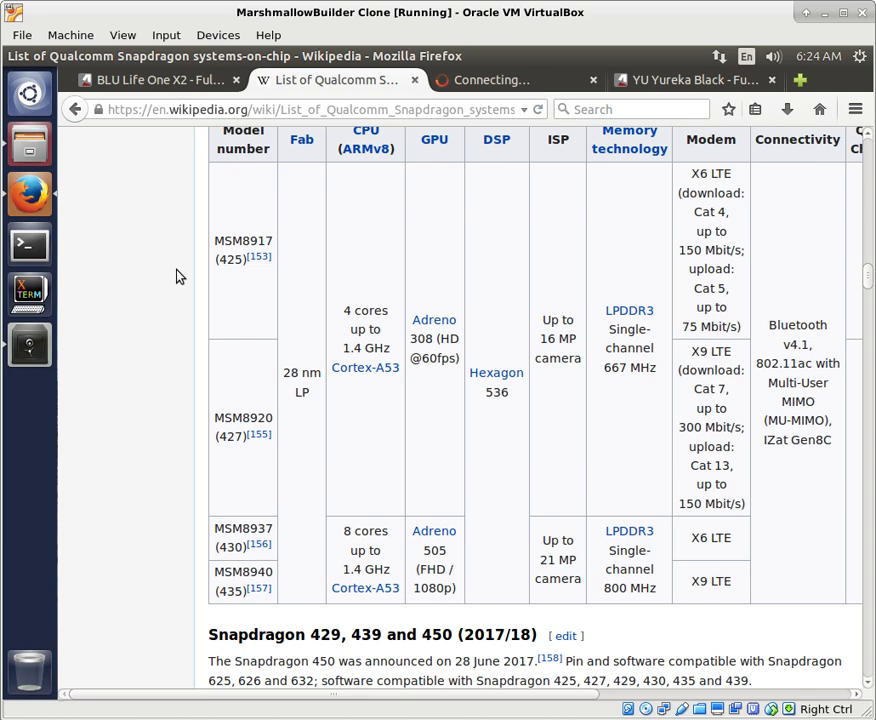
{"action": "scroll", "scroll_direction": "down", "scroll_amount": 3}
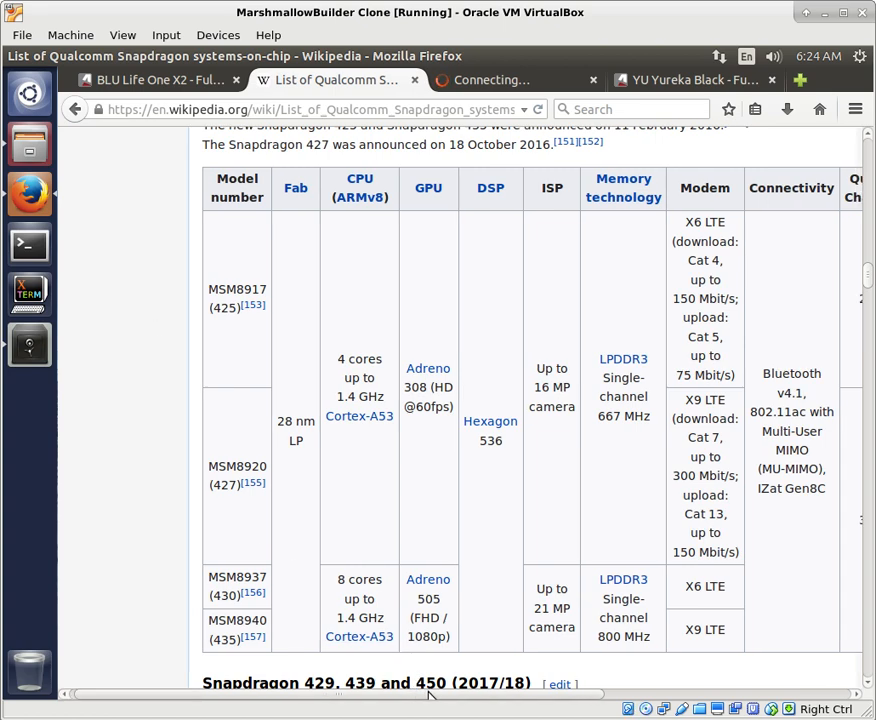
{"action": "scroll", "scroll_direction": "right", "scroll_amount": 3}
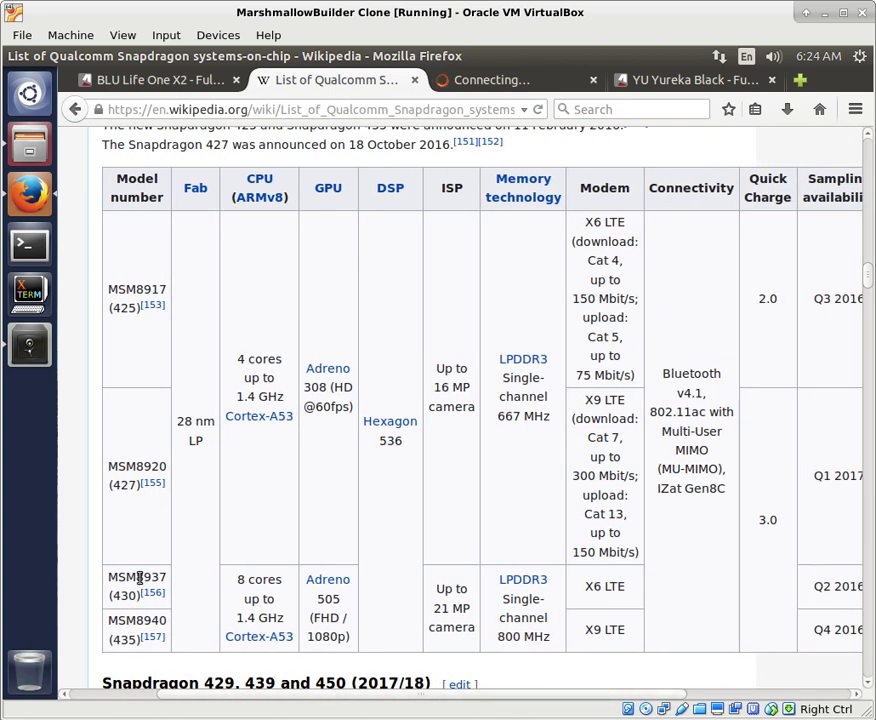
{"action": "double_click", "coordinate": [136, 576]}
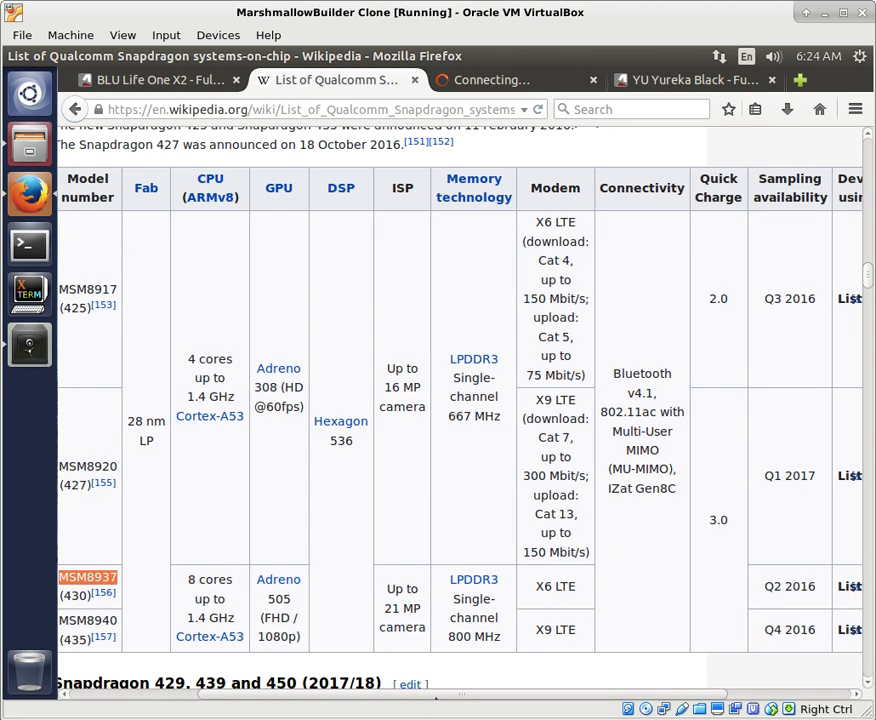
{"action": "scroll", "scroll_direction": "right", "scroll_amount": 3}
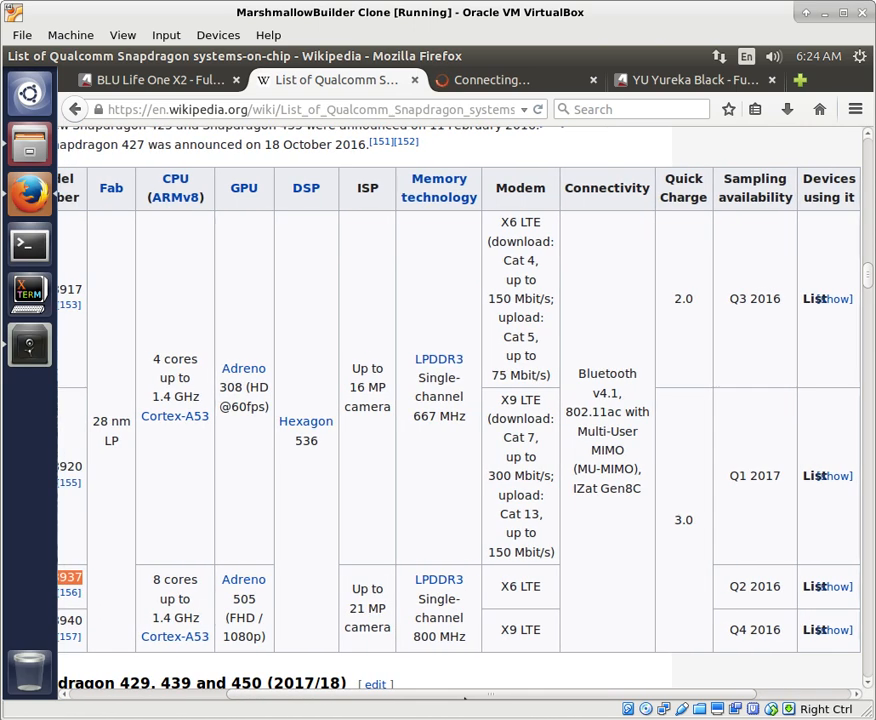
{"action": "scroll", "scroll_direction": "left", "scroll_amount": 3}
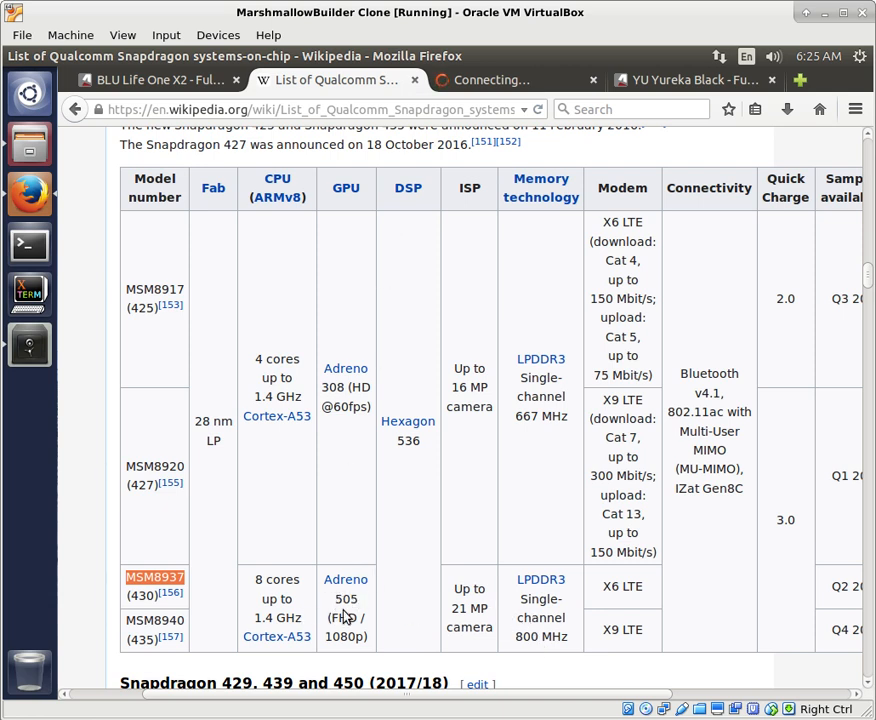
{"action": "mouse_move", "coordinate": [276, 636]}
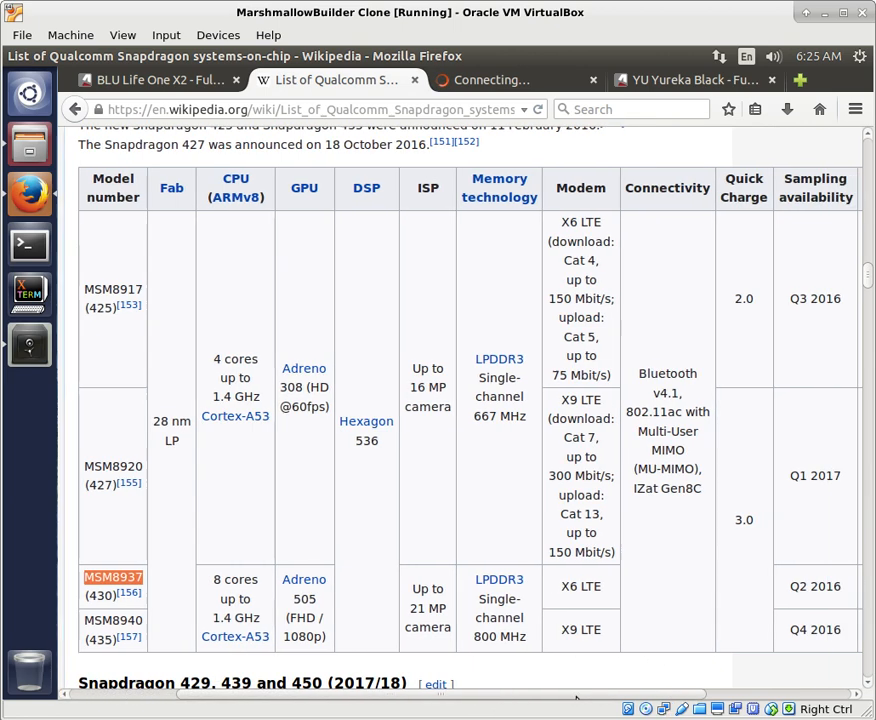
{"action": "scroll", "scroll_direction": "right", "scroll_amount": 3}
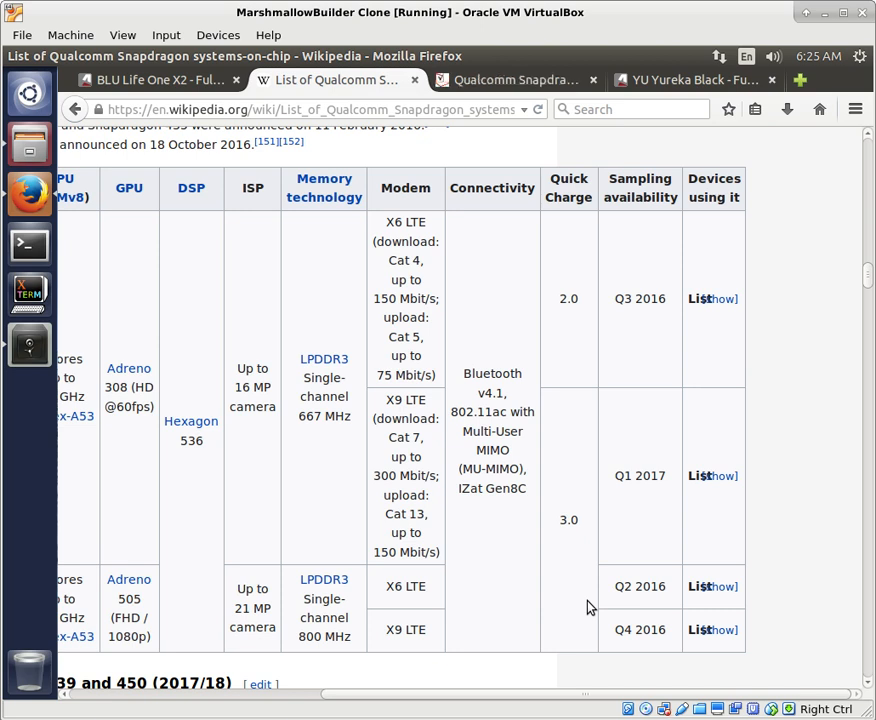
{"action": "mouse_move", "coordinate": [762, 690]}
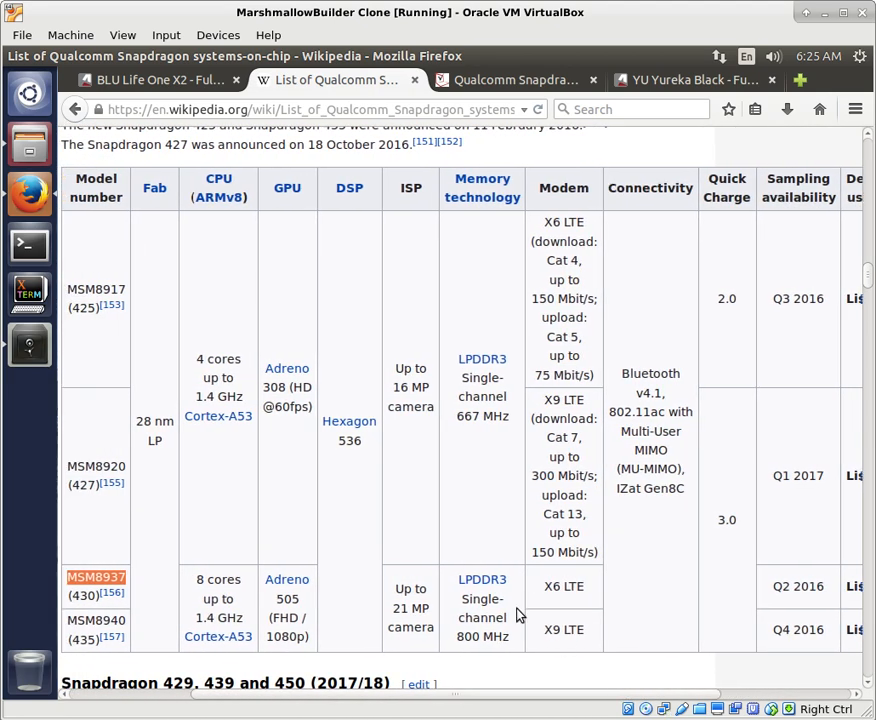
{"action": "mouse_move", "coordinate": [450, 562]}
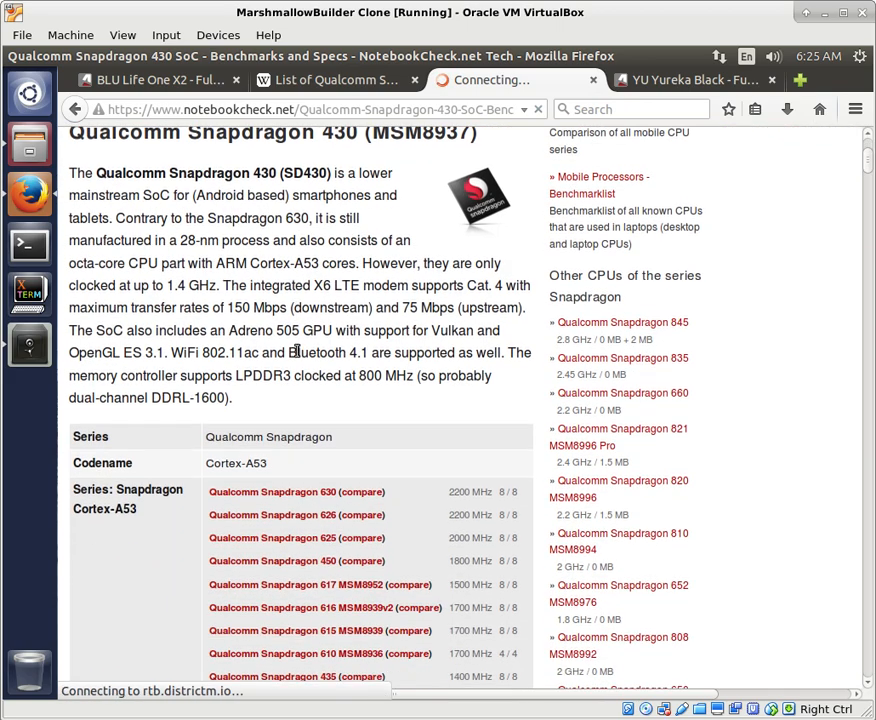
{"action": "scroll", "scroll_direction": "down", "scroll_amount": 3}
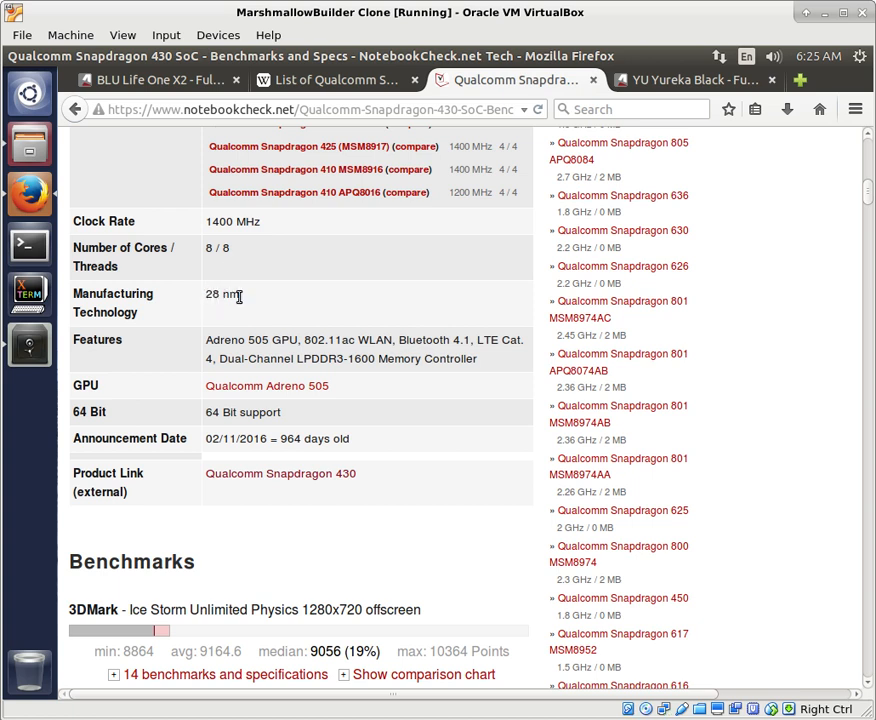
{"action": "mouse_move", "coordinate": [200, 356]}
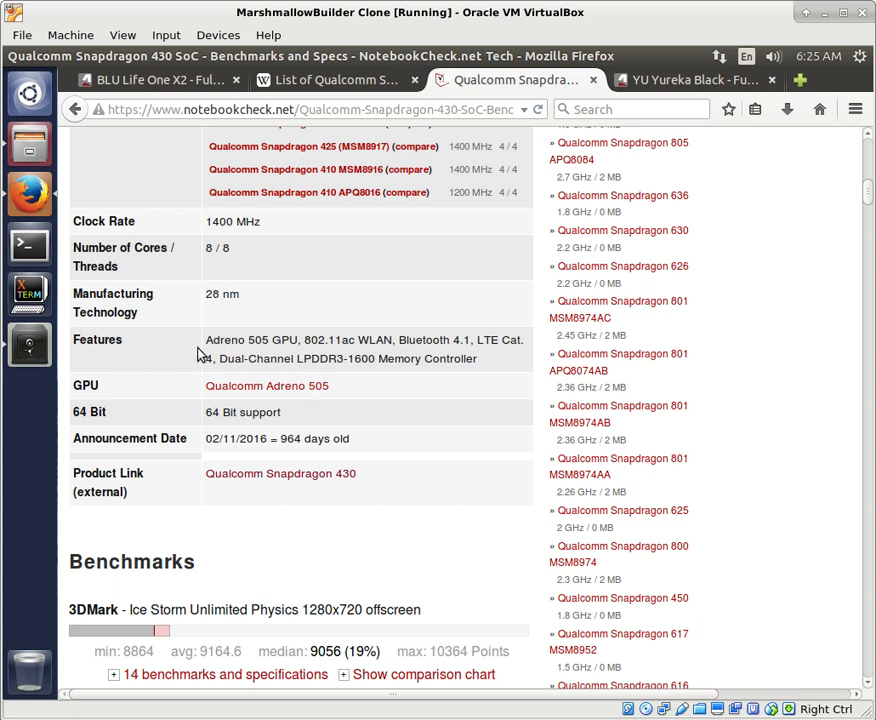
{"action": "mouse_move", "coordinate": [318, 344]}
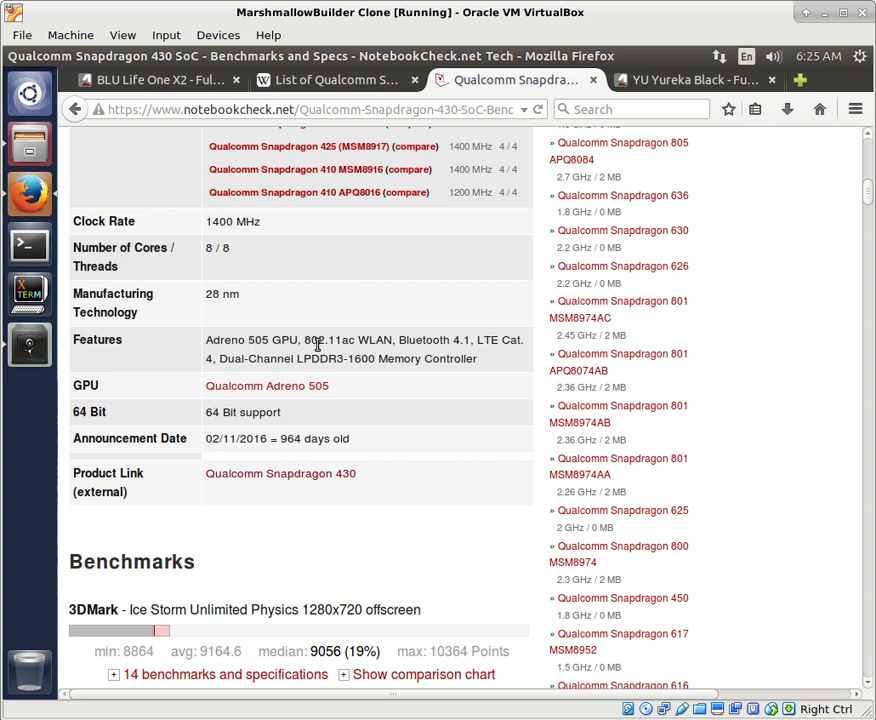
{"action": "mouse_move", "coordinate": [412, 360]}
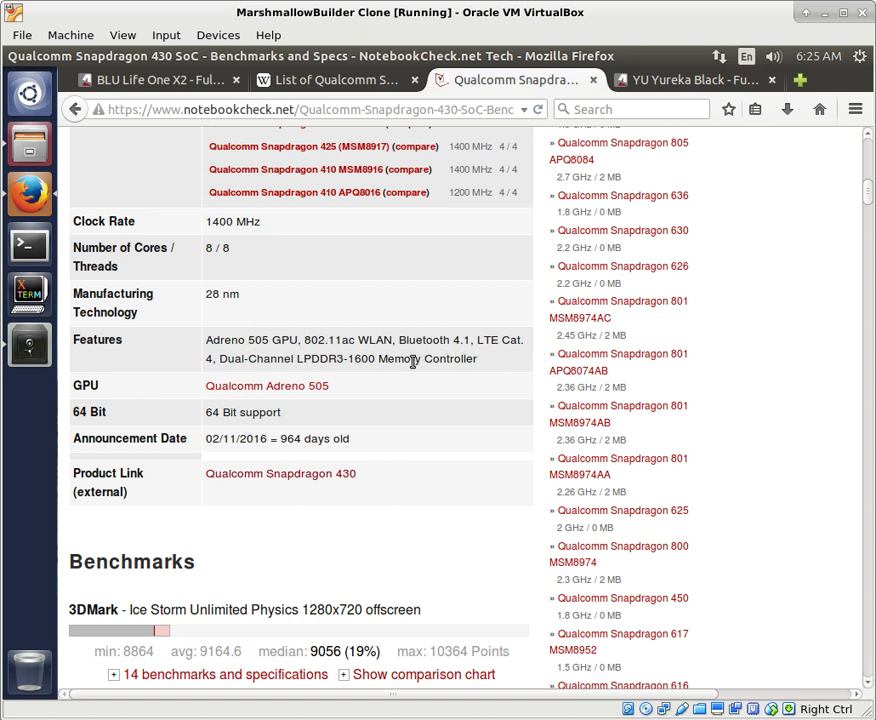
{"action": "mouse_move", "coordinate": [254, 432]}
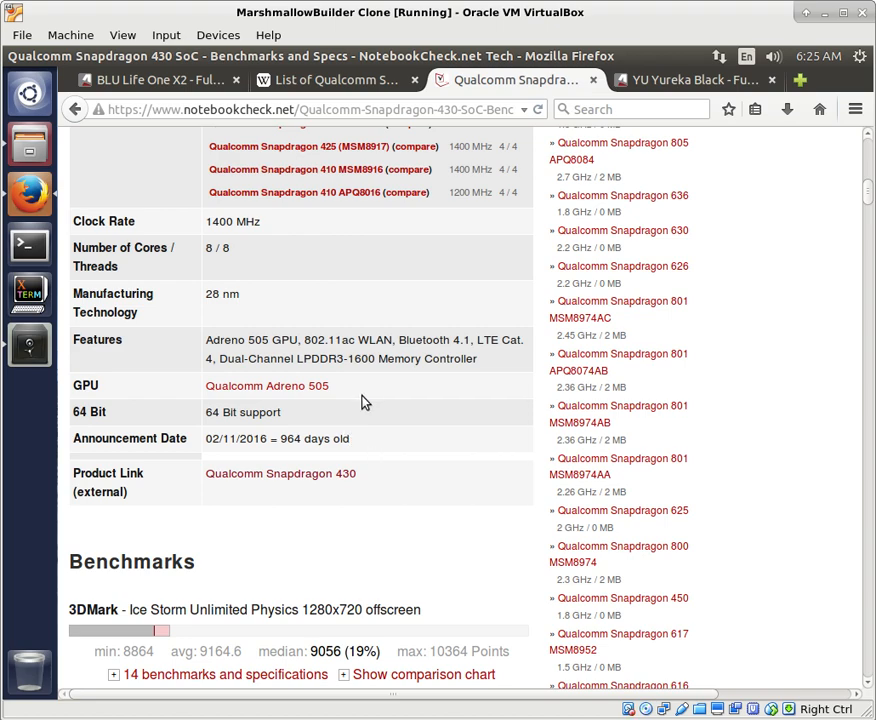
Review the Snapdragon 430 Geekbench and 3DMark scores, then return to the GSMArena tab.
{"action": "scroll", "scroll_direction": "down", "scroll_amount": 3}
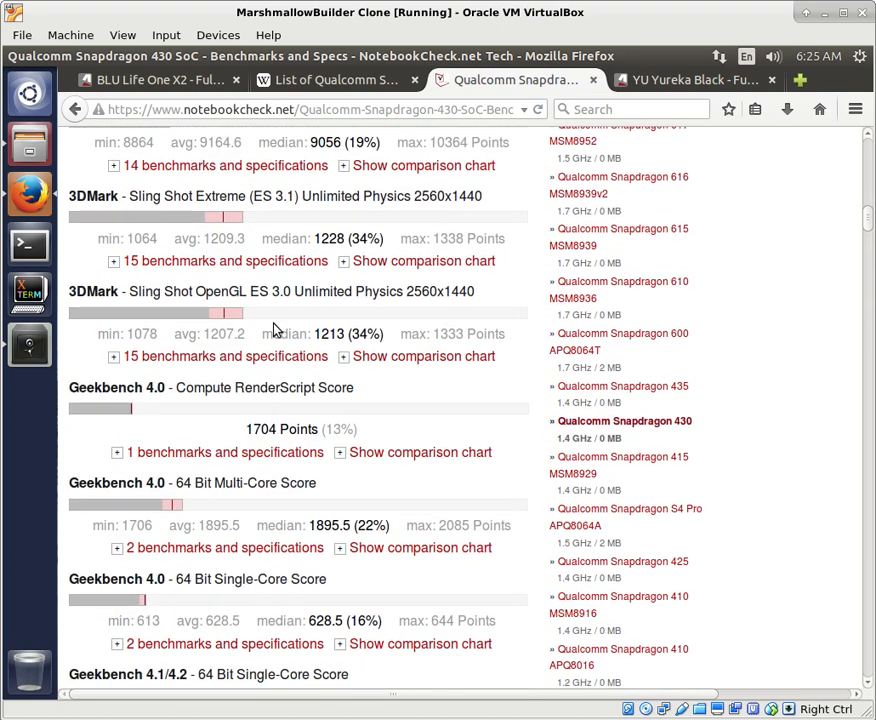
{"action": "scroll", "scroll_direction": "down", "scroll_amount": 3}
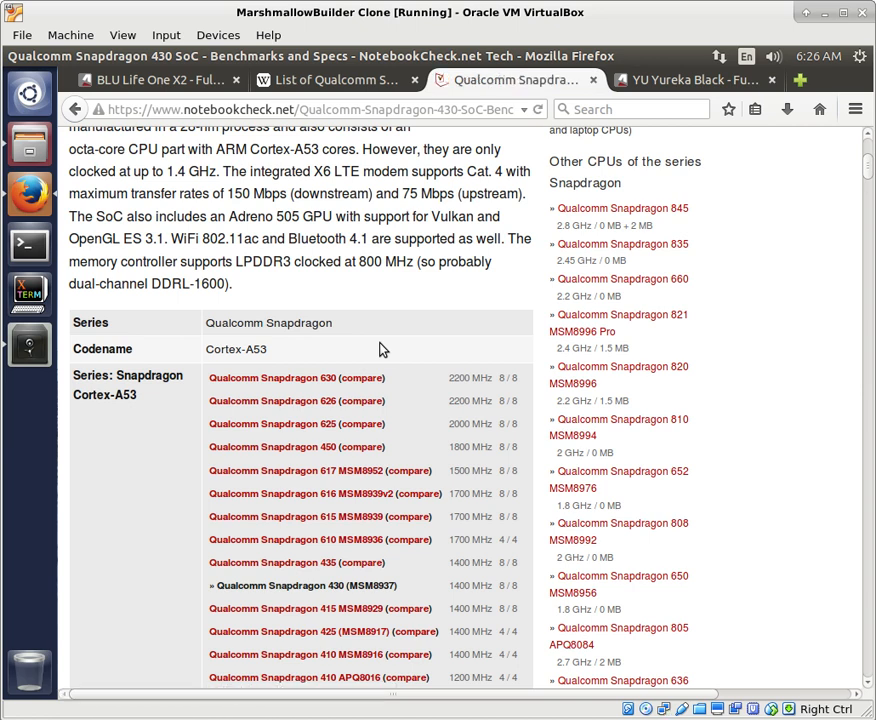
{"action": "left_click", "coordinate": [160, 80]}
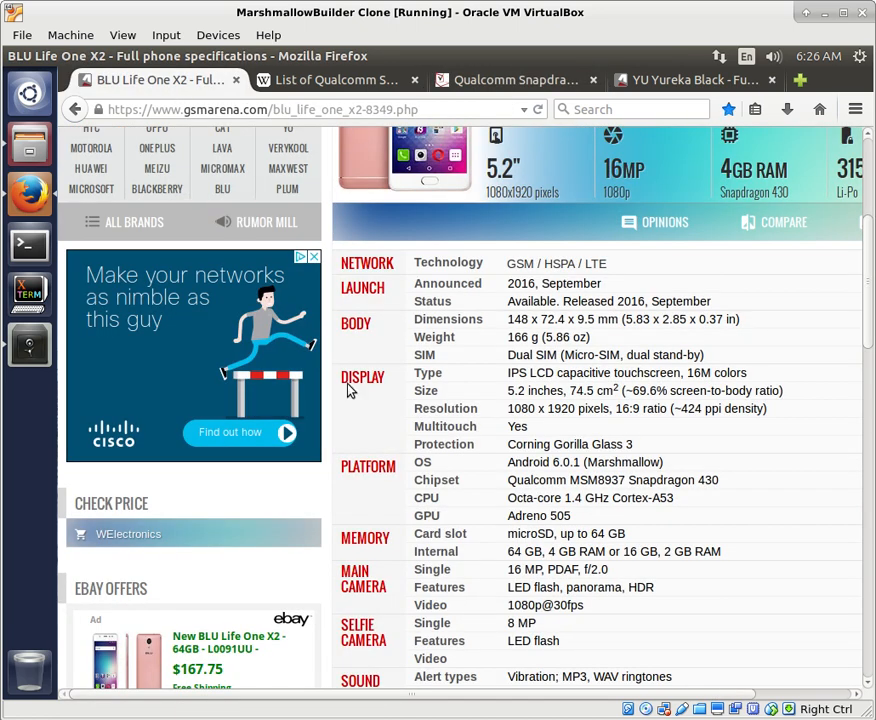